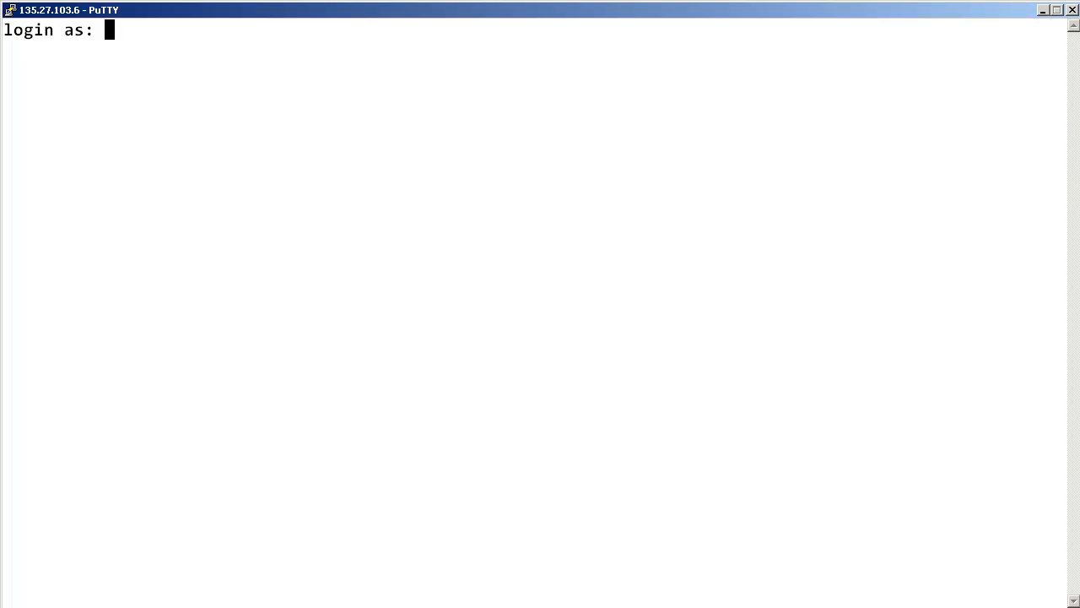
Step: Log in to the Avaya Linux Base server as user admin2
{"action": "type", "text": "admin2"}
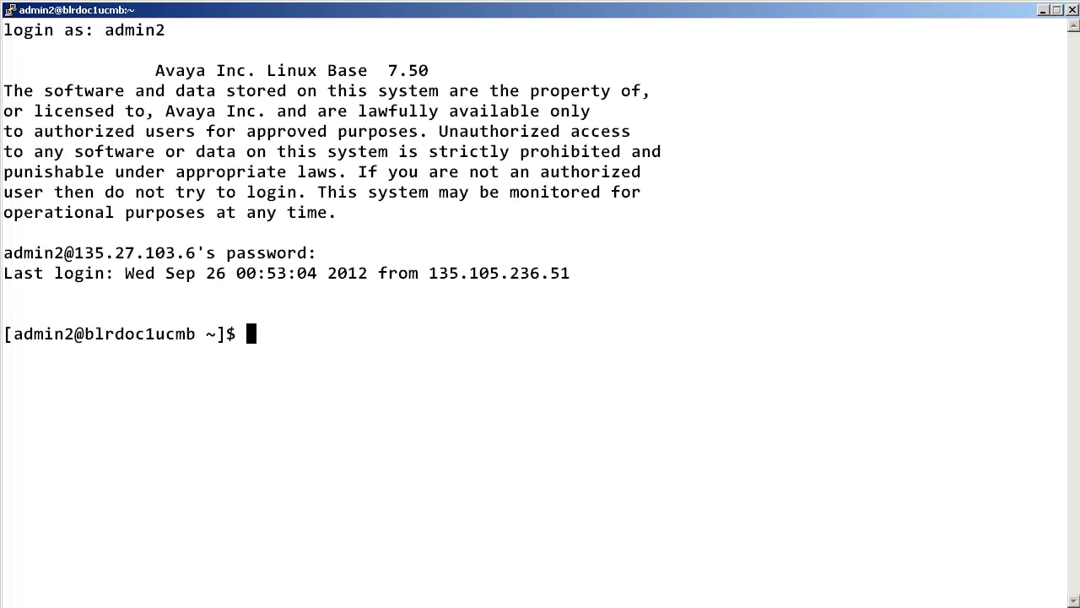
Step: Run syslogShow linuxbase to show all Base subsystems at INFO under facility LOCAL7
{"action": "type", "text": "syslo"}
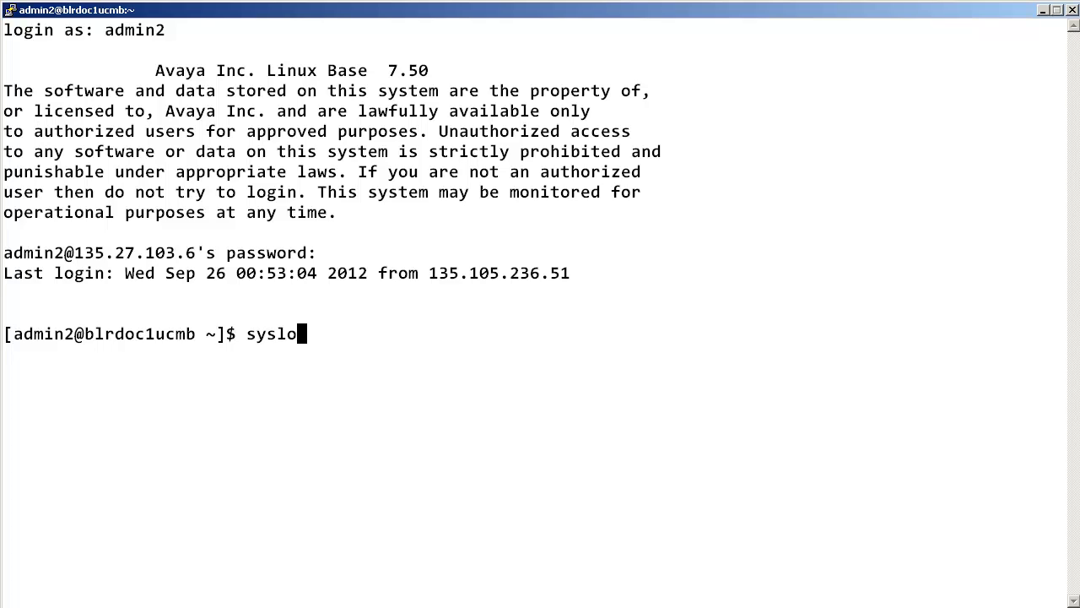
{"action": "type", "text": "gShow"}
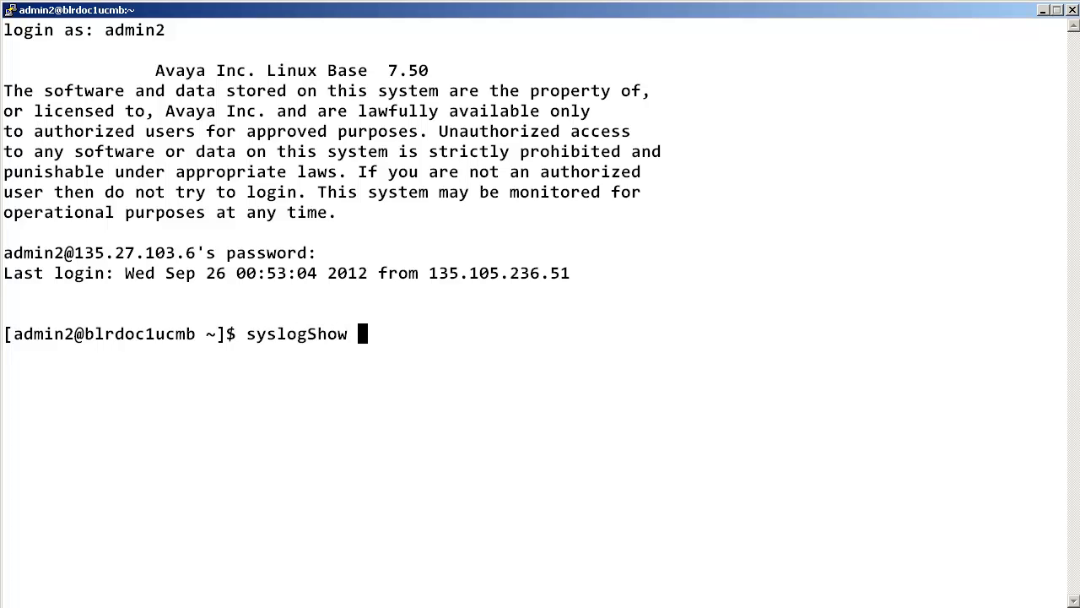
{"action": "type", "text": "linuxbase"}
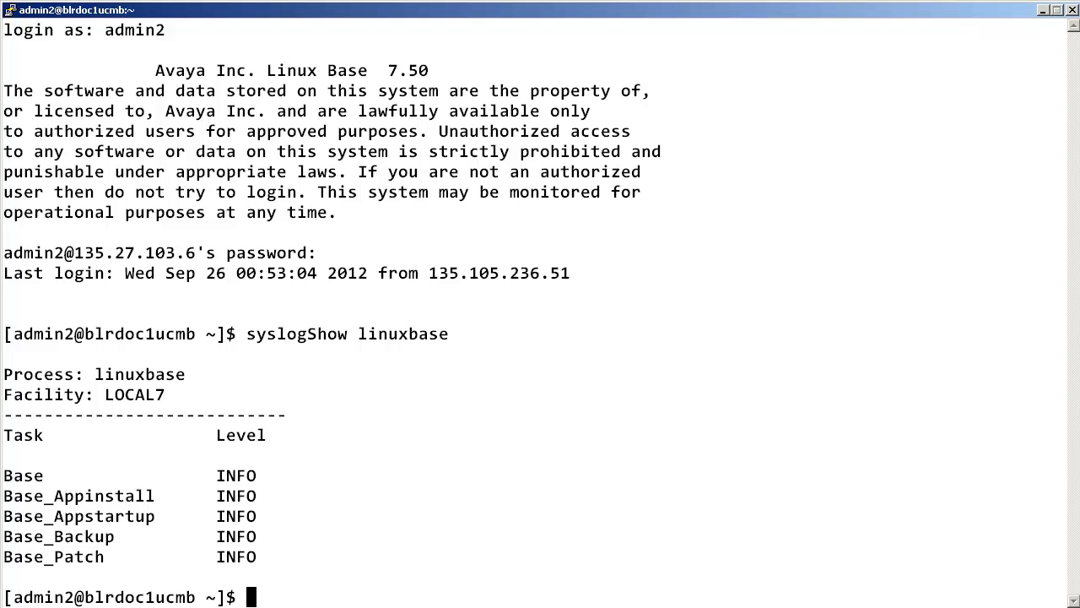
Step: Run syslogLevelSet linuxbase Base DEBUG to raise the Base subsystem's log level
{"action": "type", "text": "syslogL"}
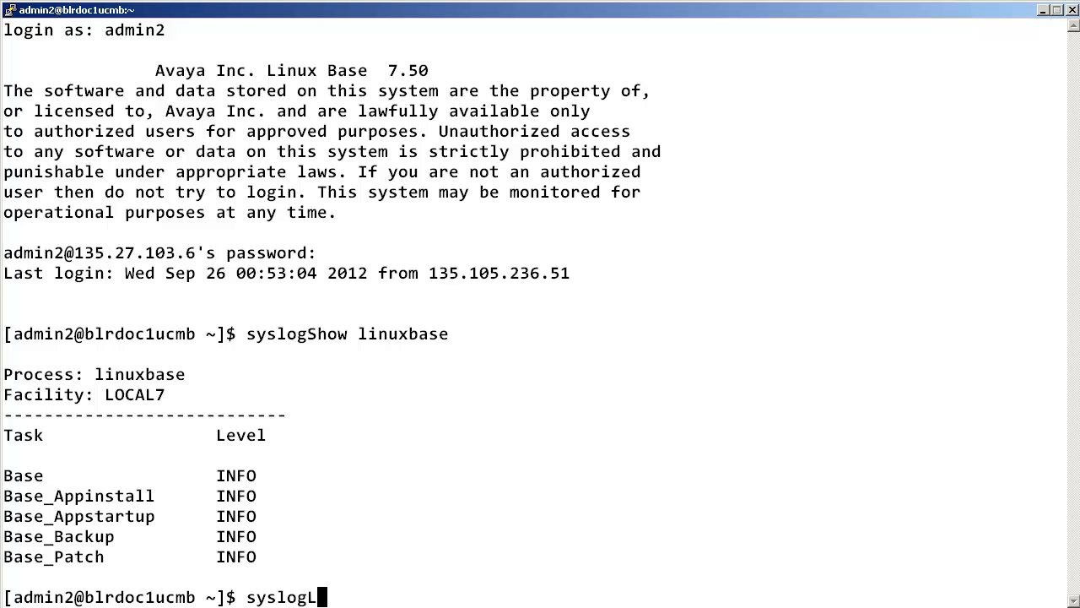
{"action": "type", "text": "evelSet"}
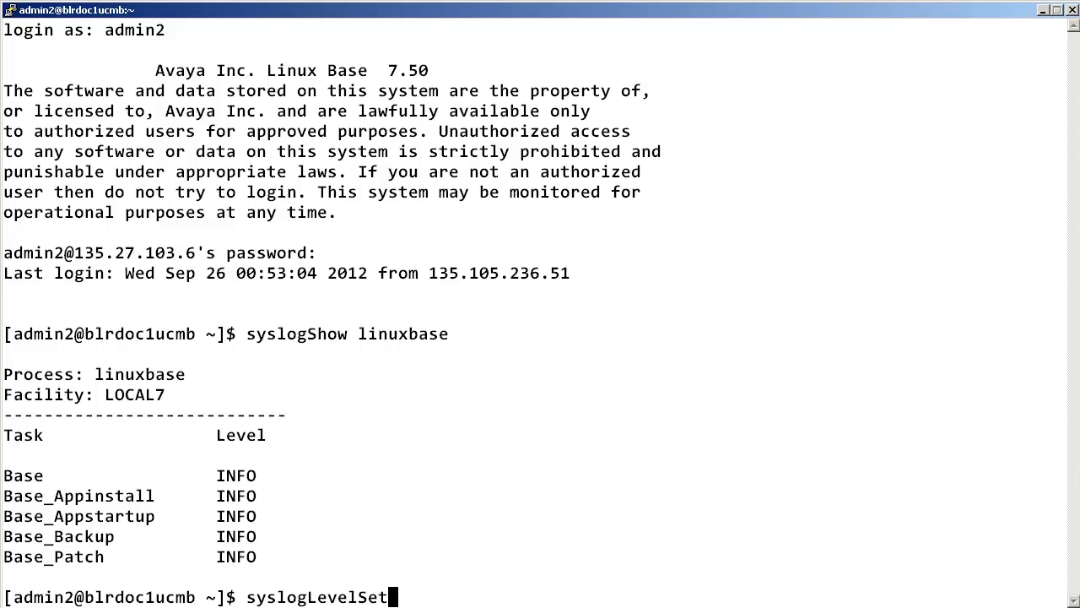
{"action": "type", "text": "linuxbase"}
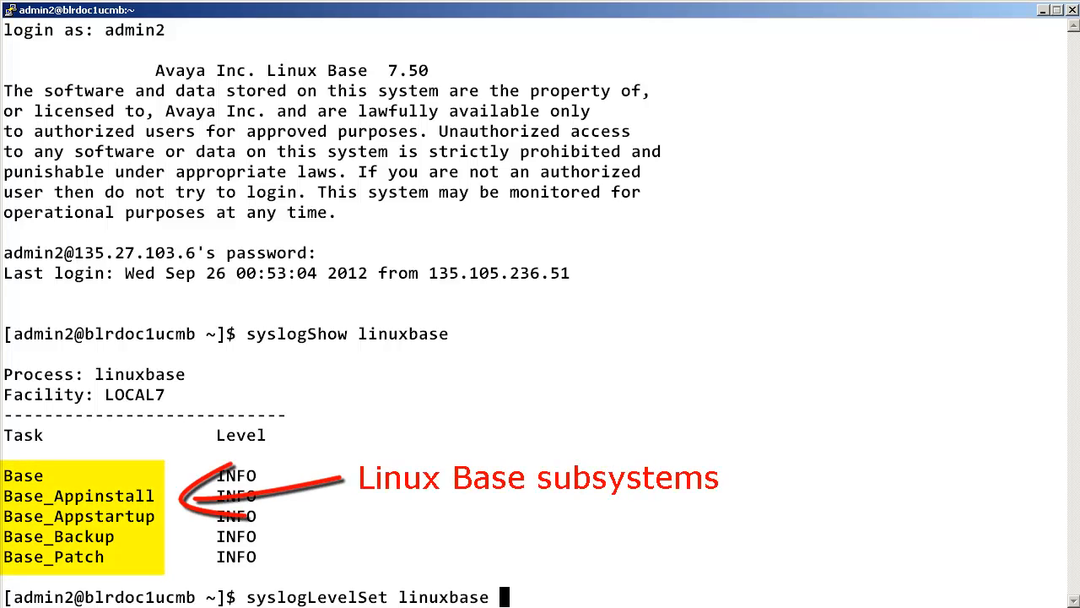
{"action": "type", "text": "B"}
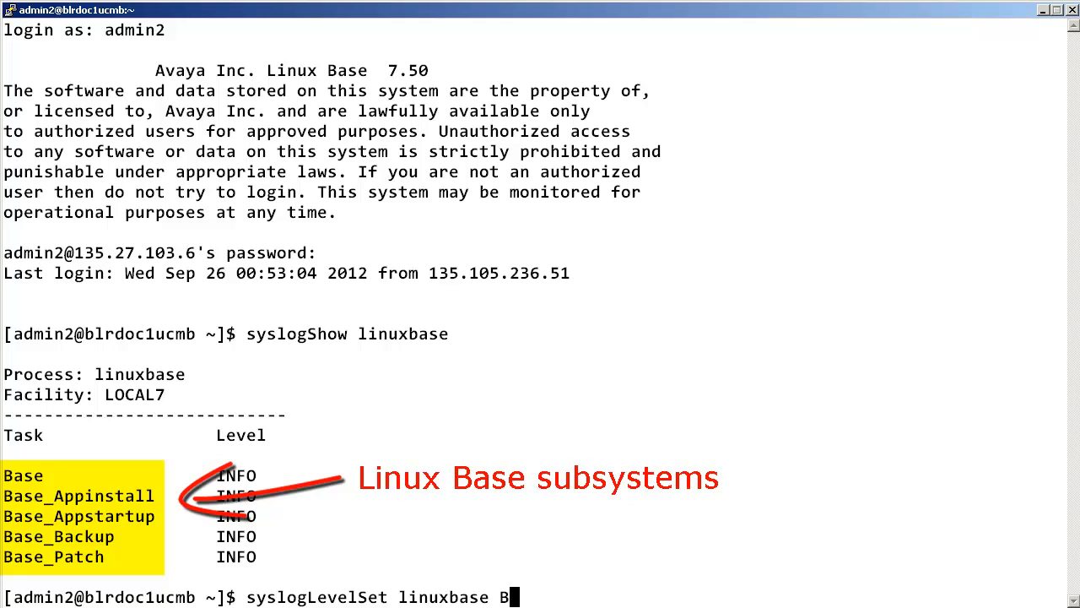
{"action": "type", "text": "ase"}
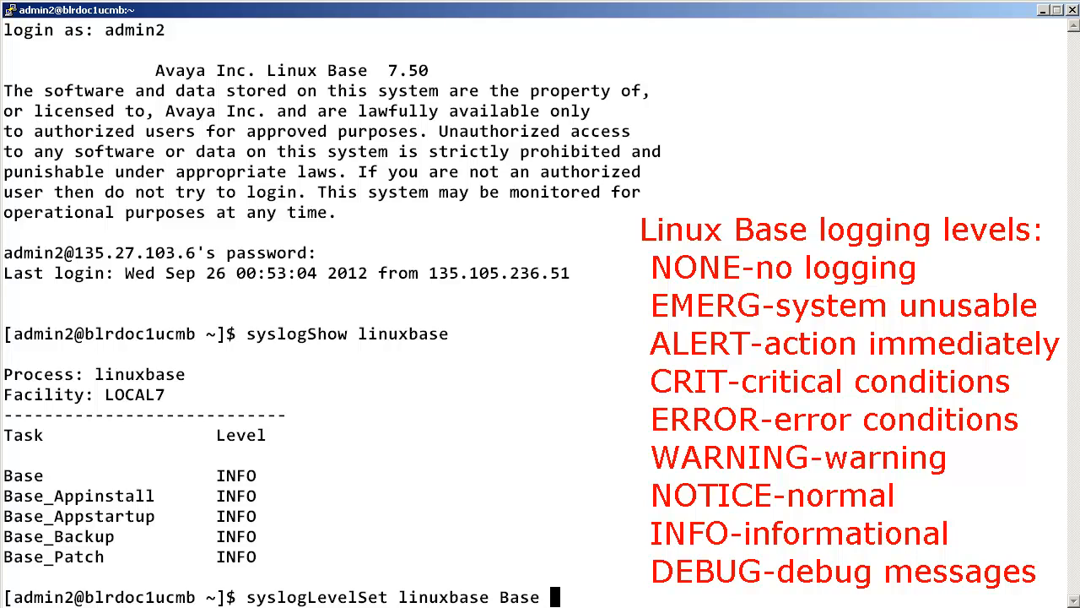
{"action": "type", "text": "DEBUG"}
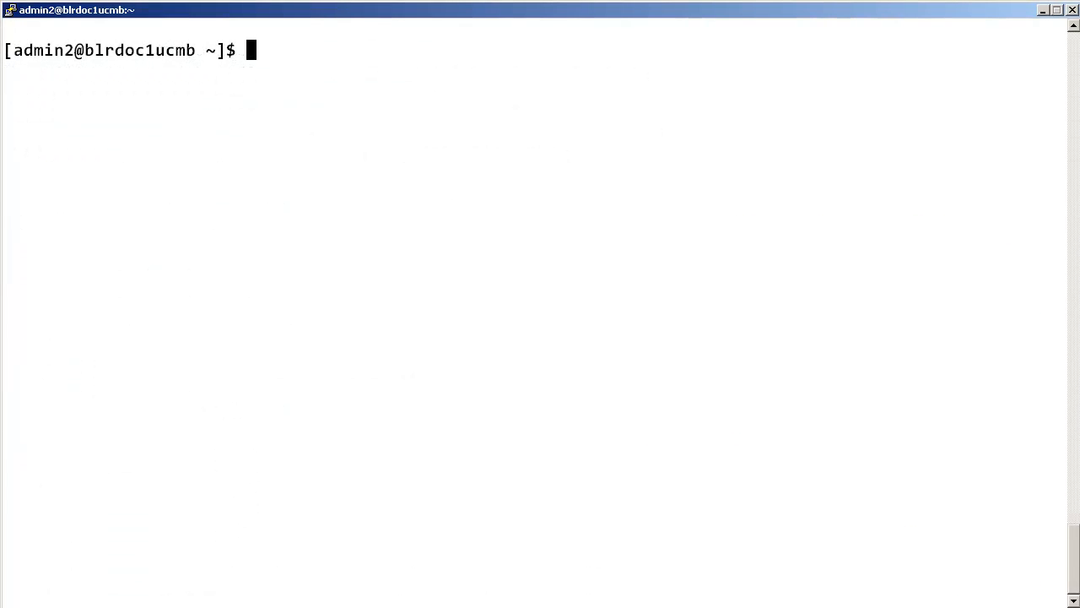
Step: Rerun syslogShow linuxbase to verify Base is now DEBUG while others stay INFO
{"action": "type", "text": "syslo"}
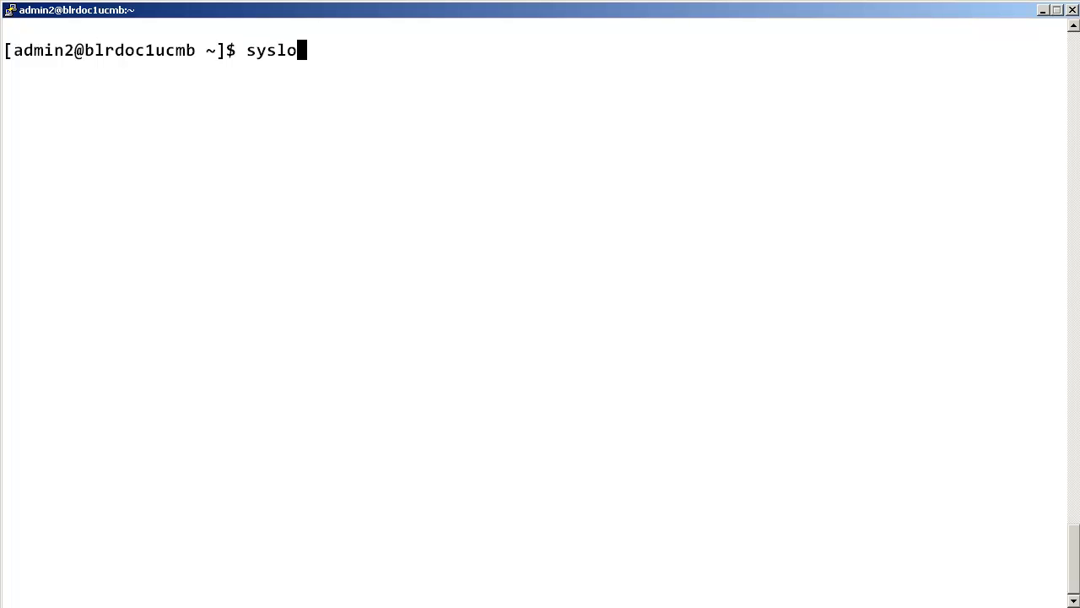
{"action": "type", "text": "gShow"}
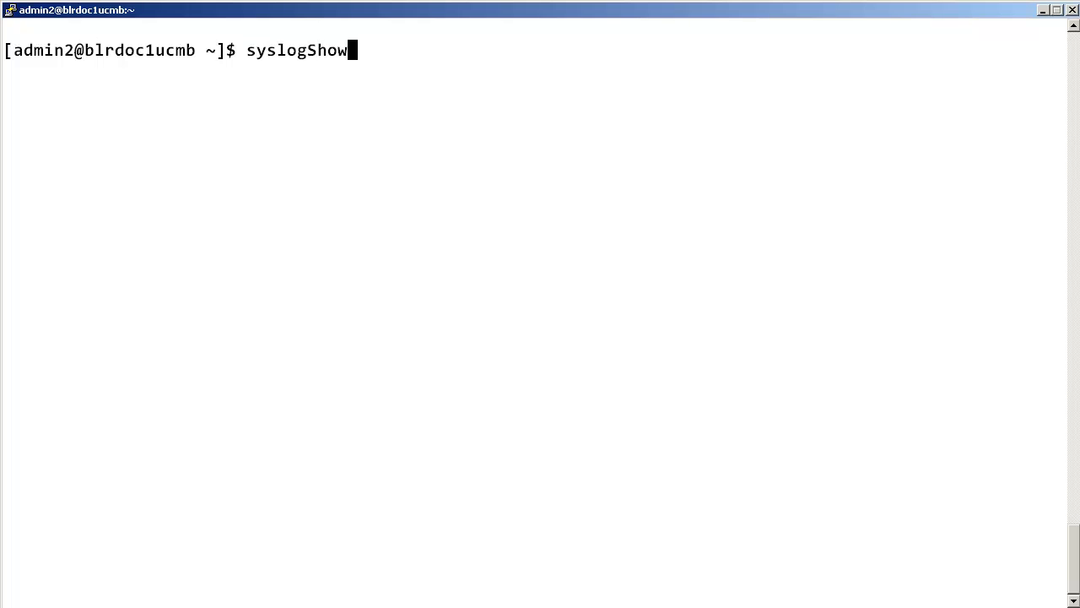
{"action": "type", "text": "linuxbase"}
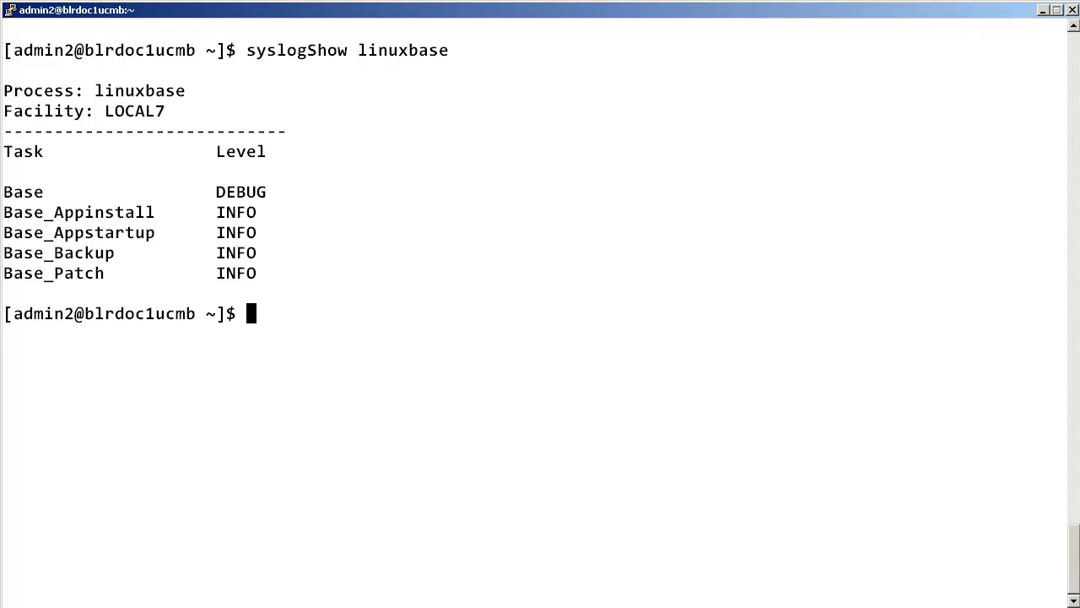
{"action": "type", "text": "ls"}
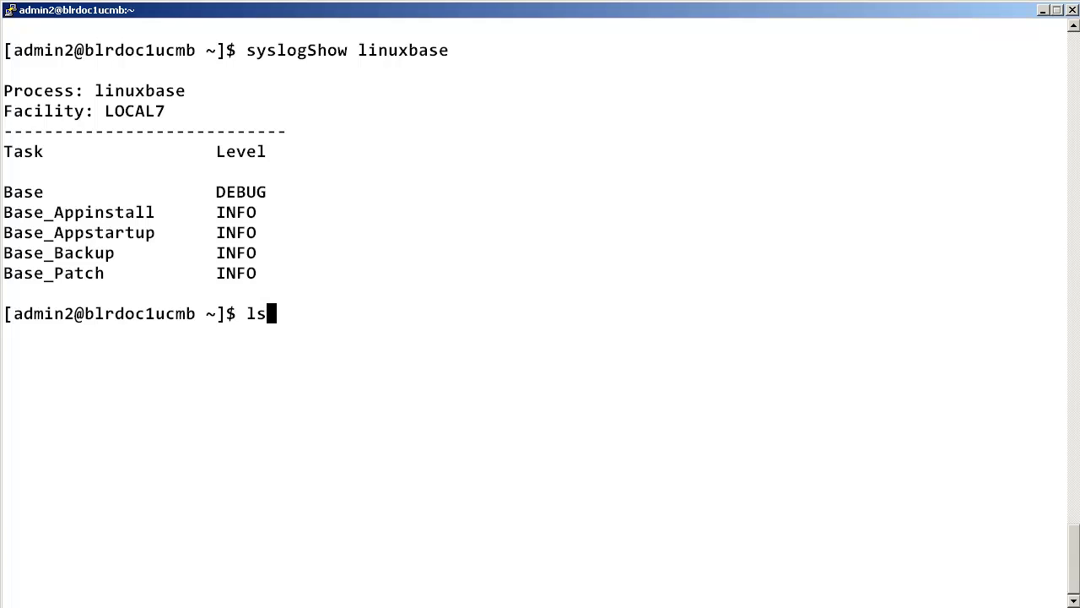
Step: Run ls -la /var/log/nortel/linuxbase.log to show the log file's owner, size and date
{"action": "type", "text": "-la /"}
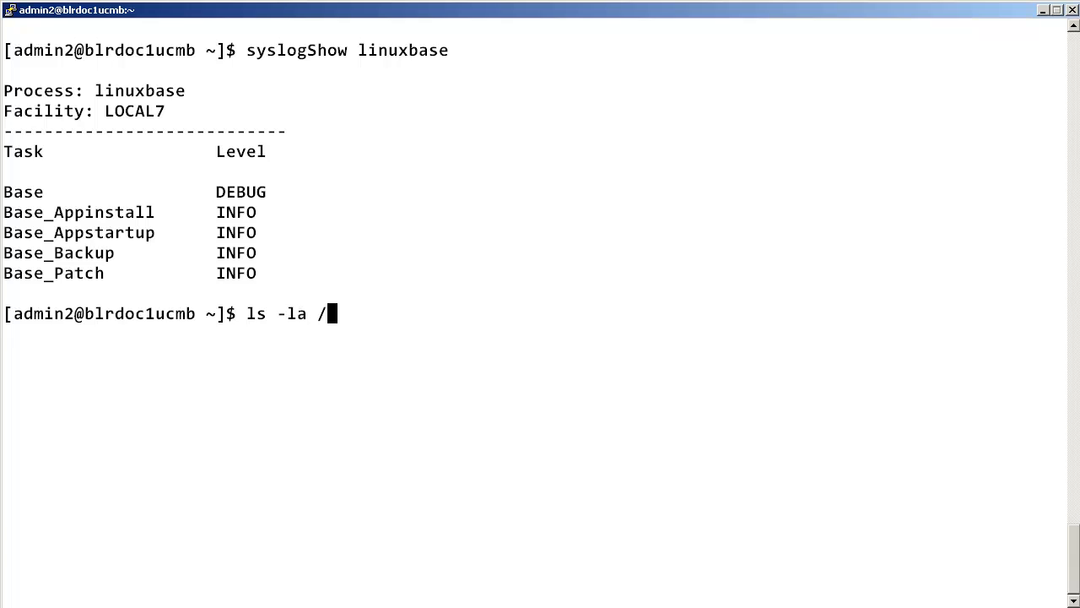
{"action": "type", "text": "v"}
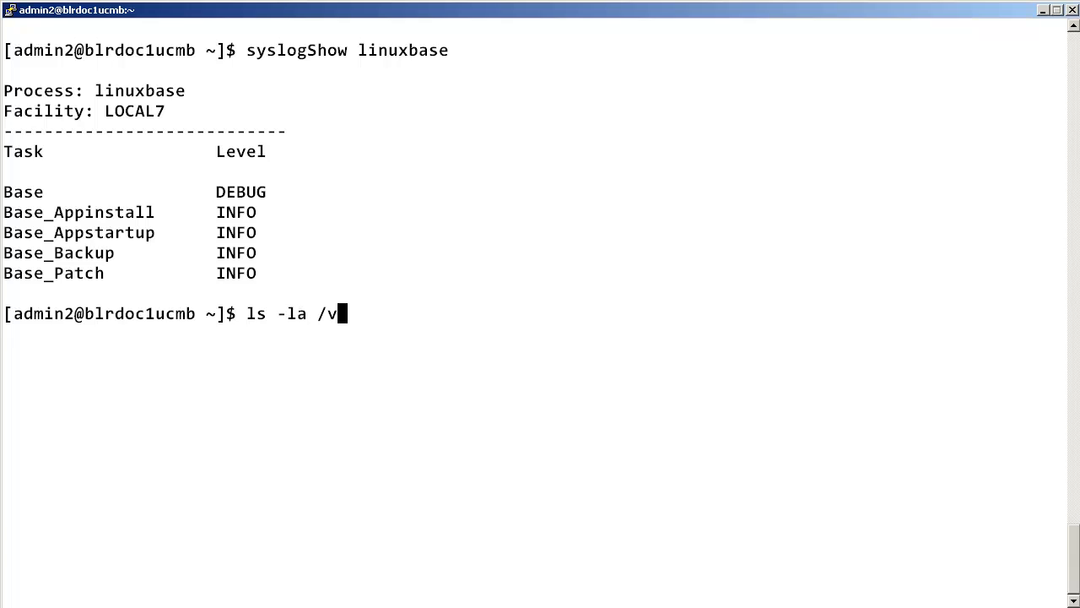
{"action": "type", "text": "ar/log/n"}
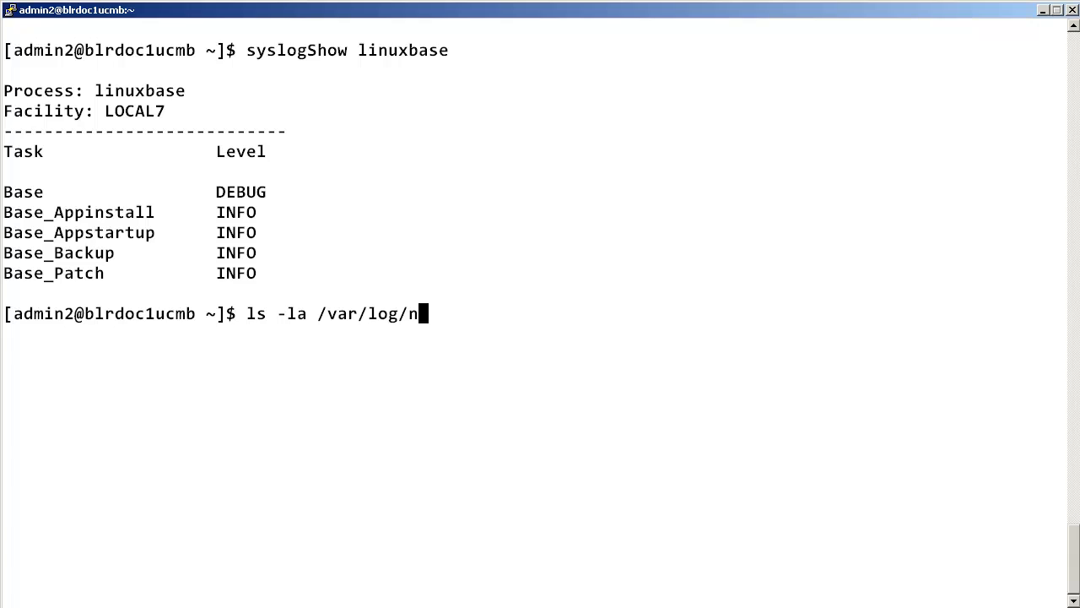
{"action": "type", "text": "ortel"}
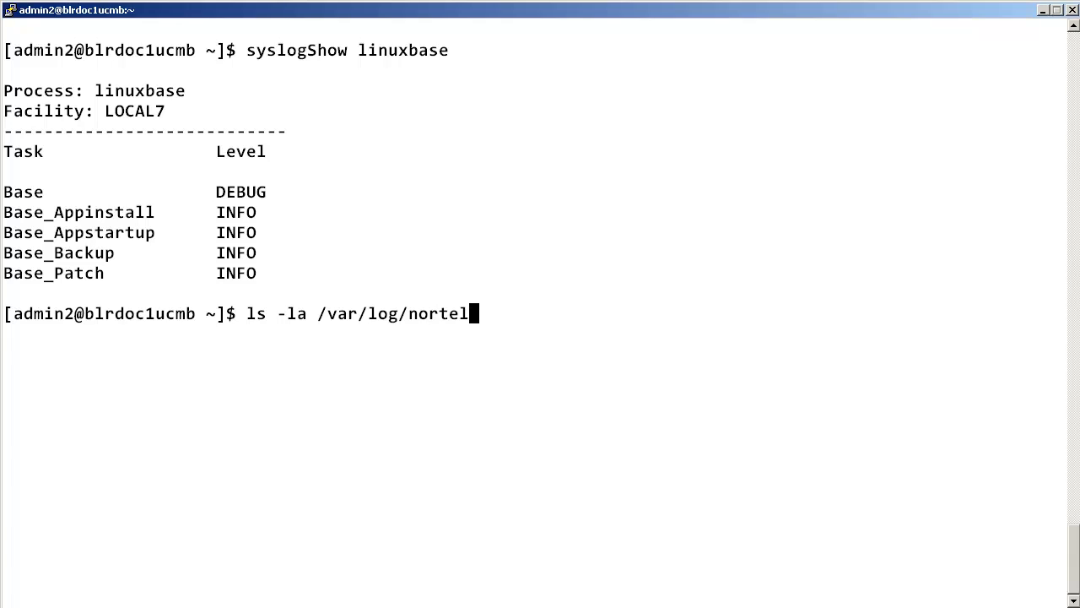
{"action": "type", "text": "/linuxbas"}
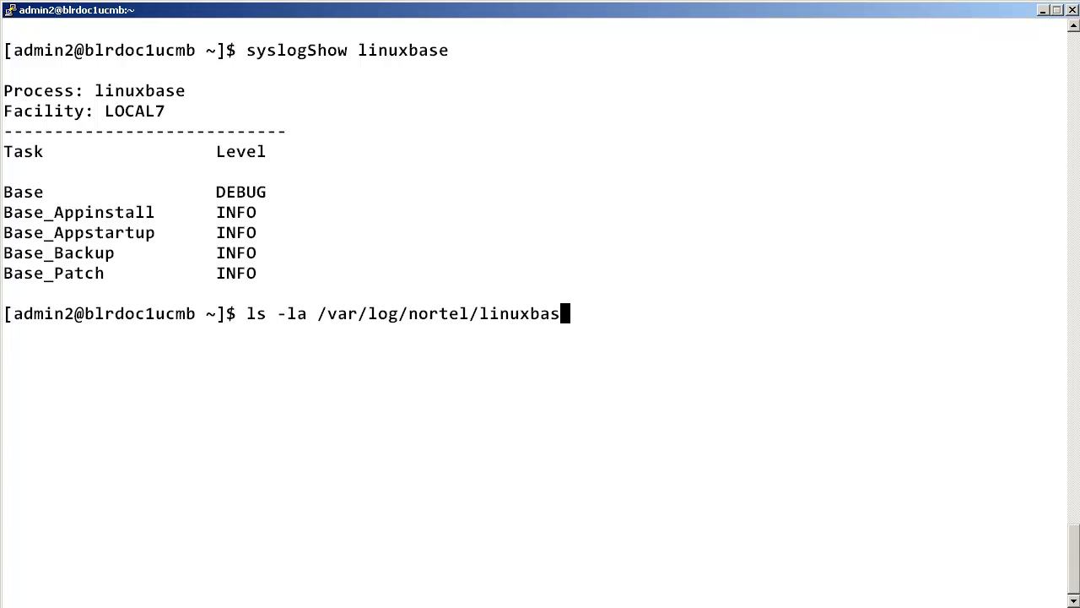
{"action": "key", "text": "Return"}
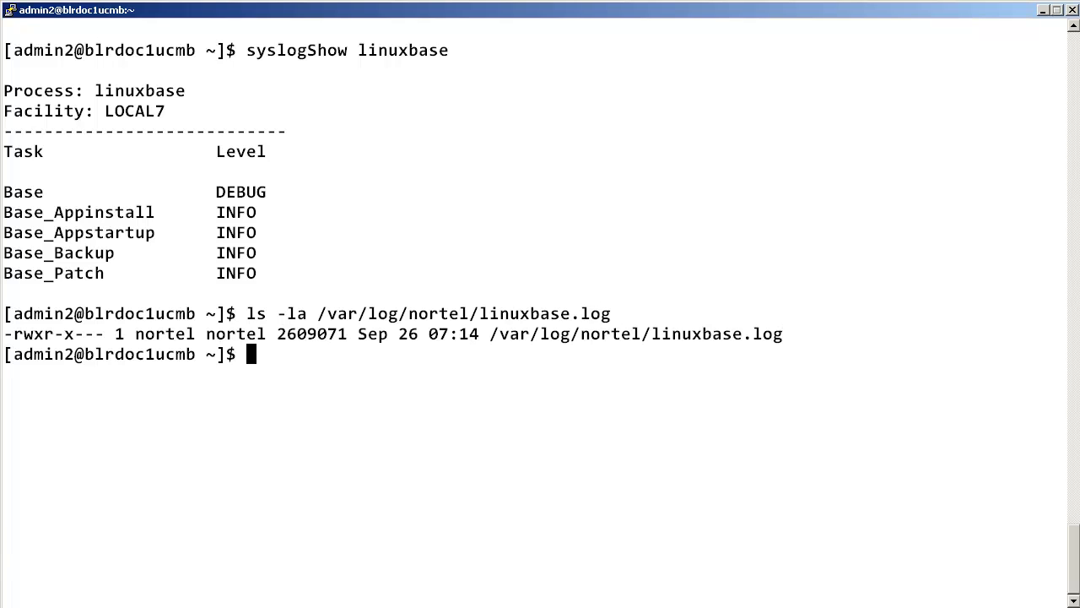